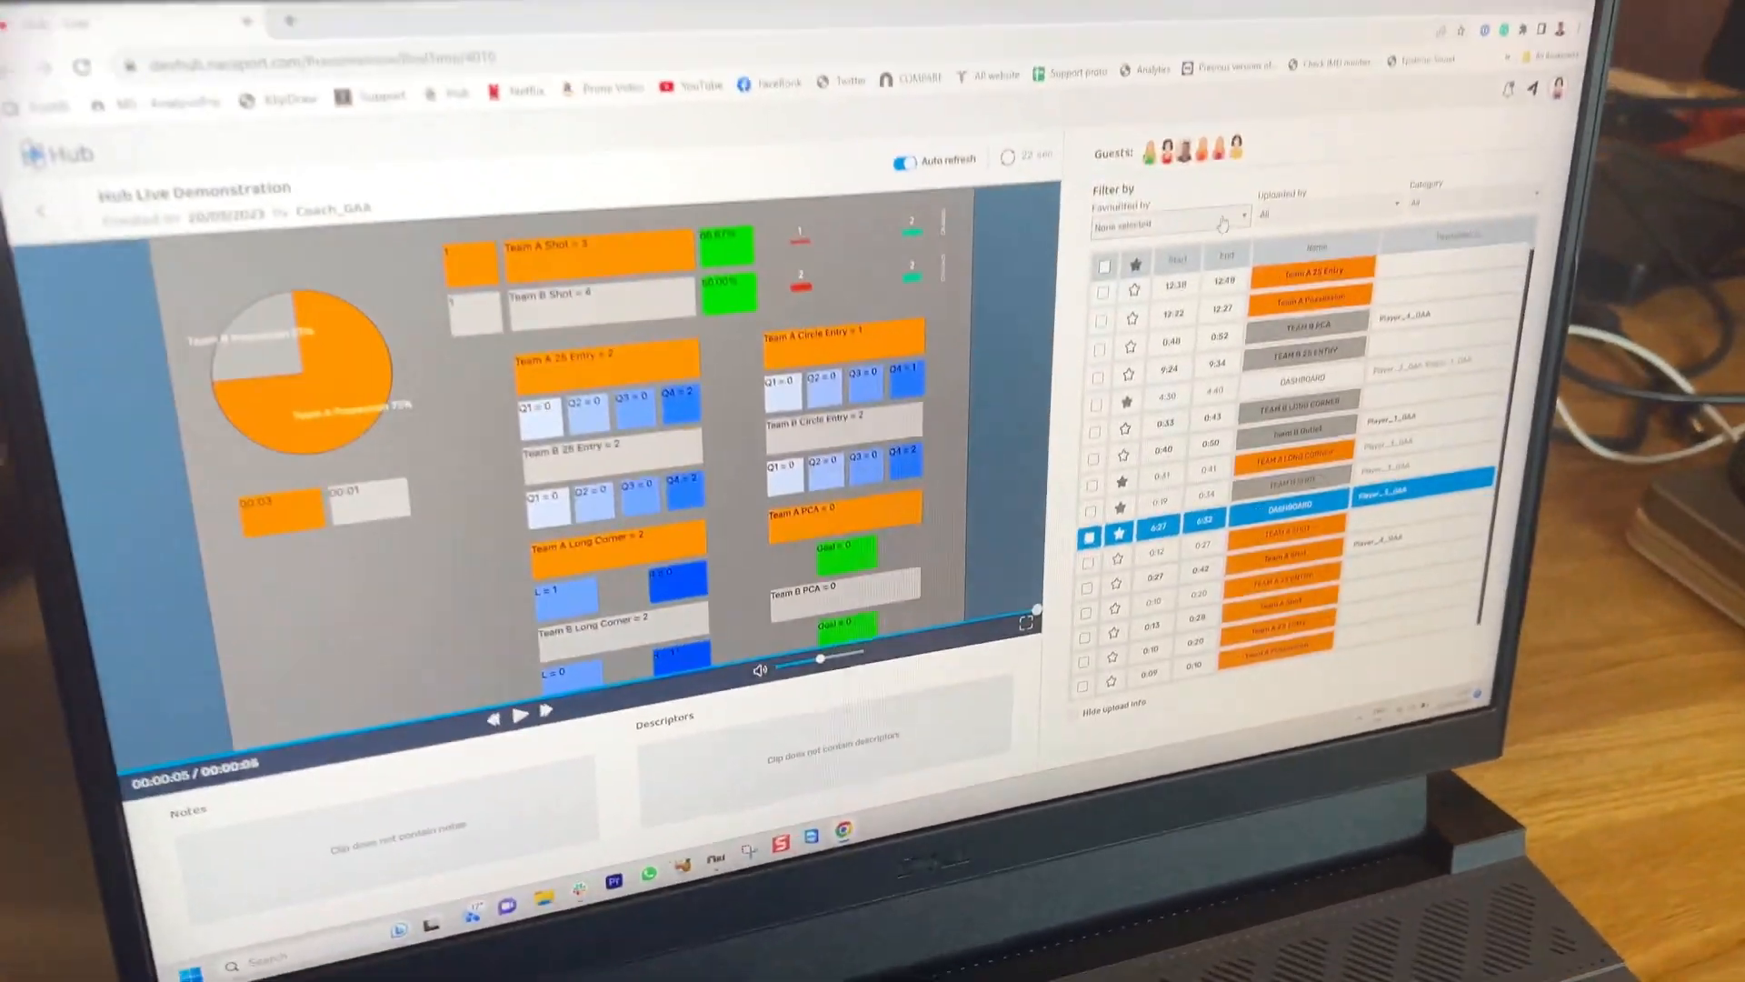
Expand the Category filter to list options such as Dashboard, Team A 25 Entry and Team A Circle Entry.
left_click(1200, 225)
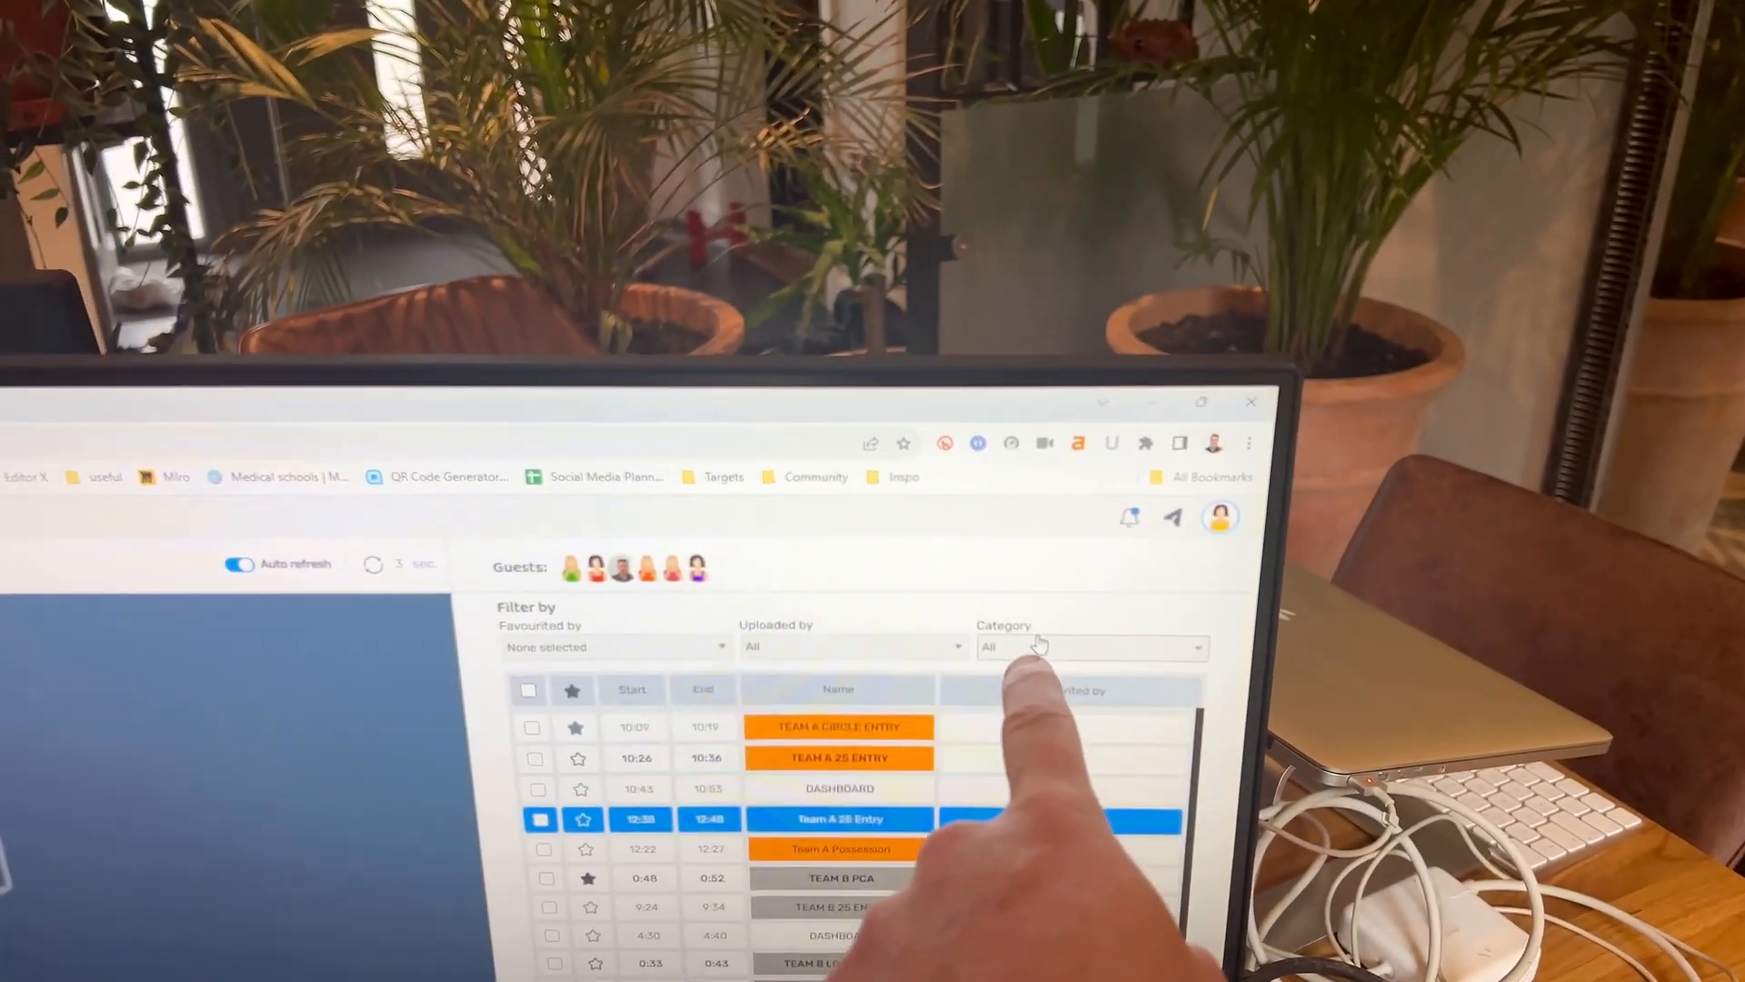
left_click(1091, 648)
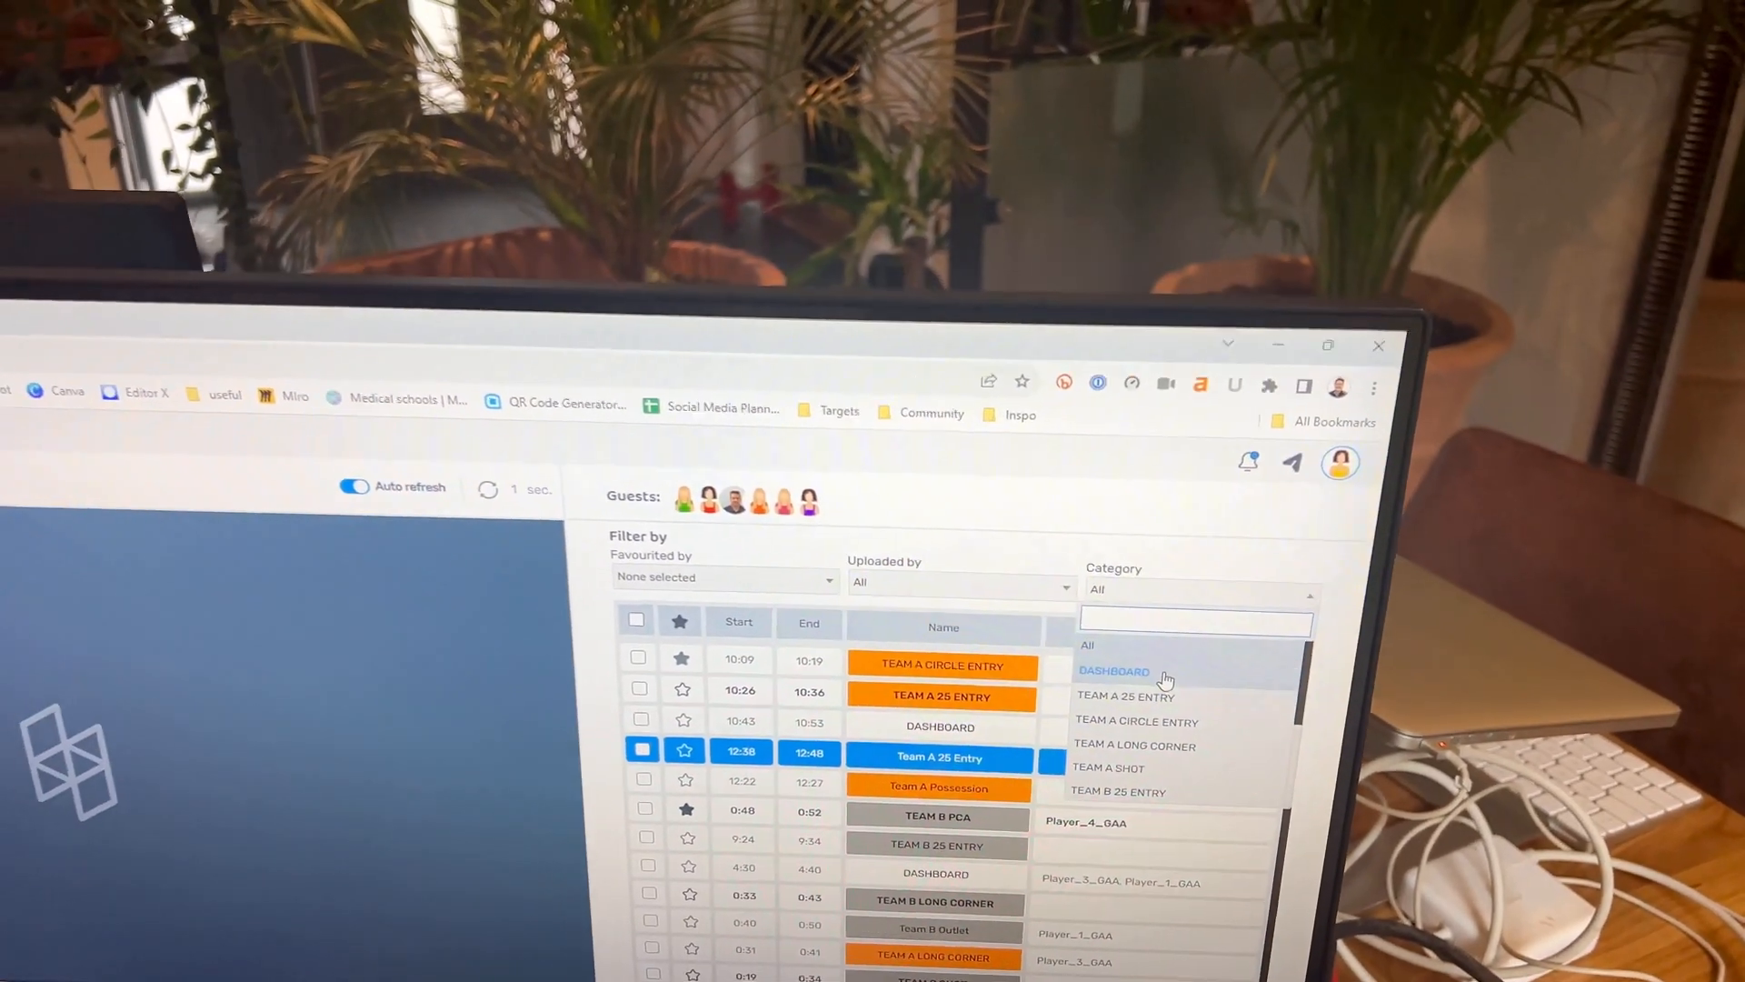